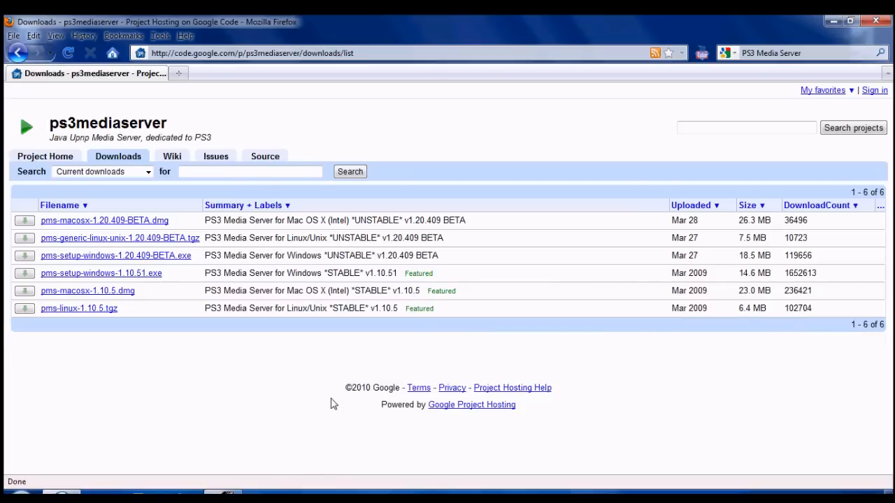
pyautogui.moveTo(316, 394)
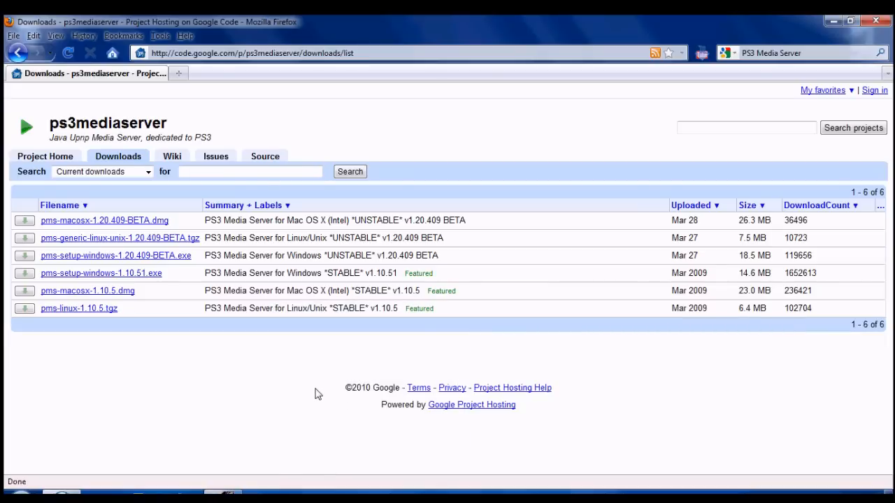
pyautogui.moveTo(201, 126)
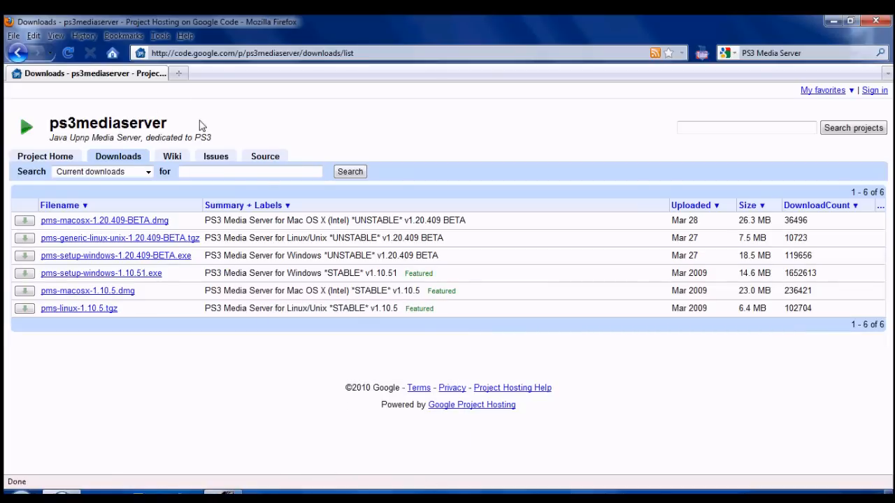
pyautogui.moveTo(352, 101)
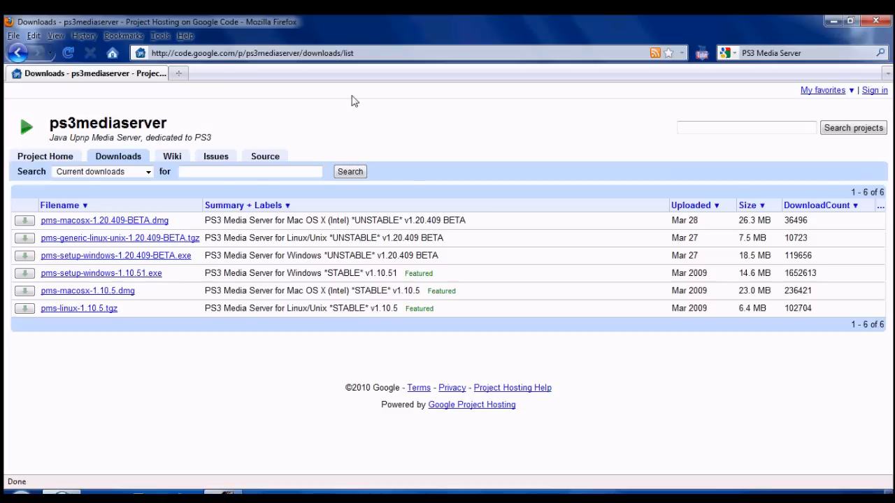
pyautogui.moveTo(804, 144)
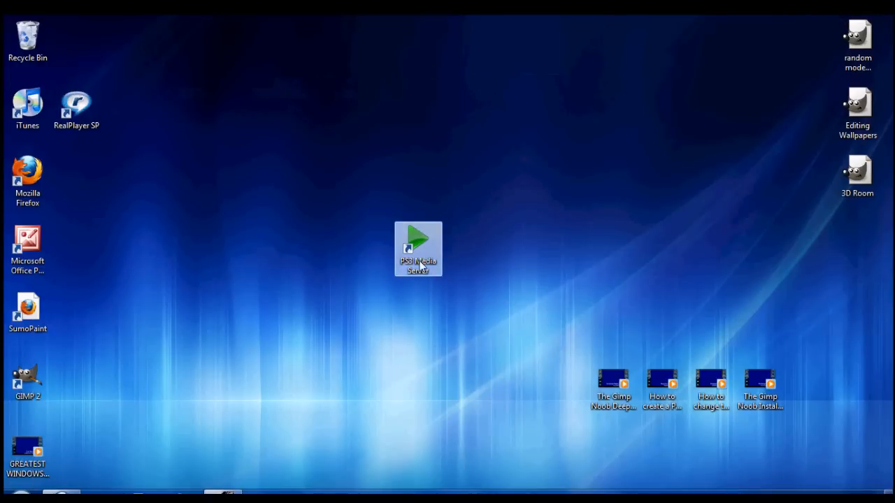
pyautogui.doubleClick(418, 249)
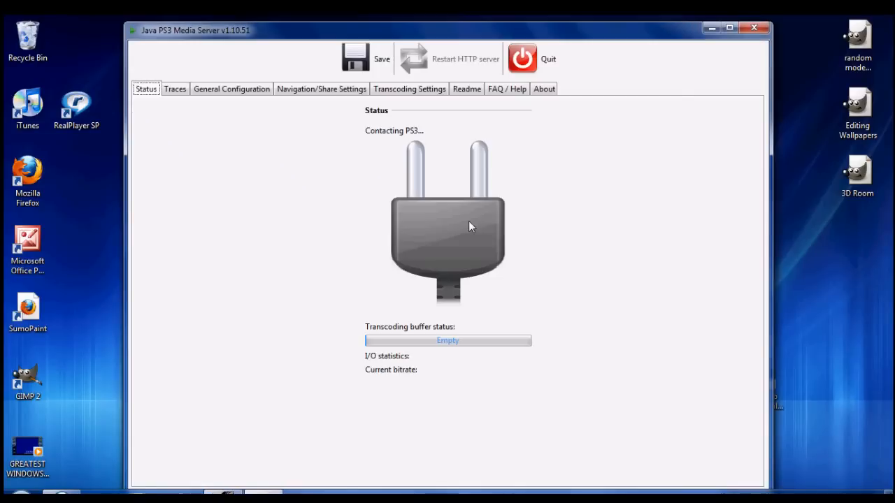
pyautogui.moveTo(502, 148)
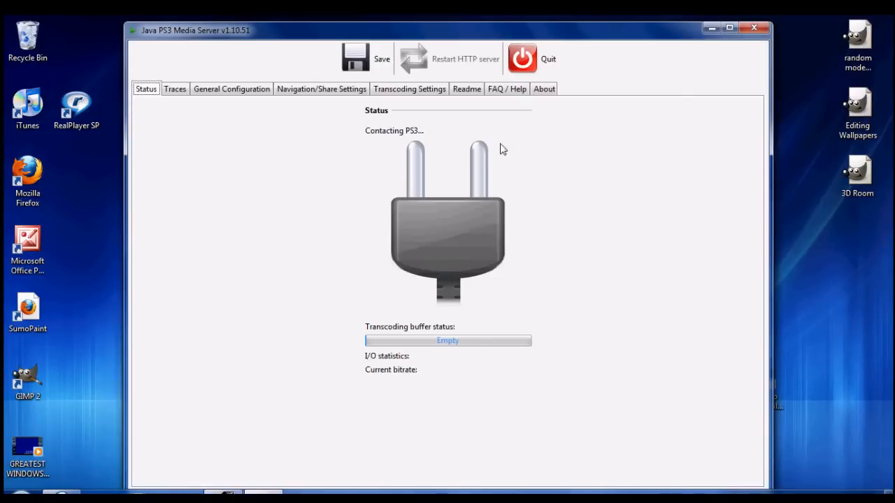
pyautogui.moveTo(433, 308)
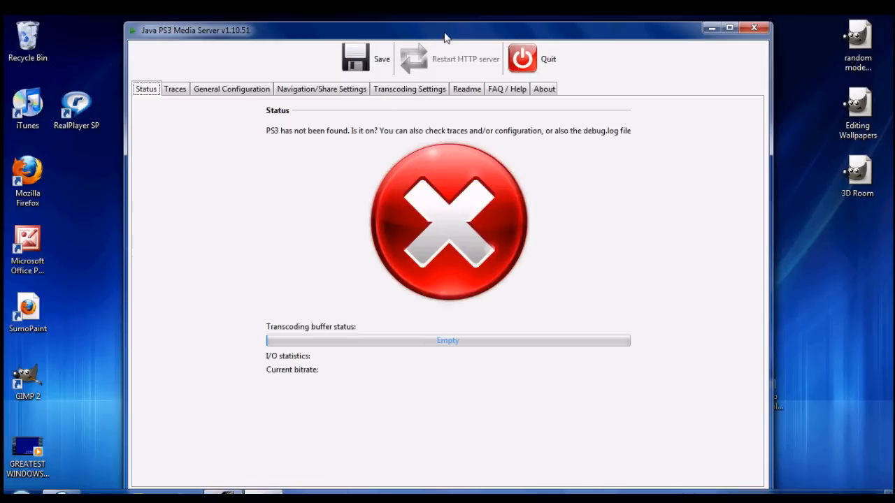
pyautogui.moveTo(419, 157)
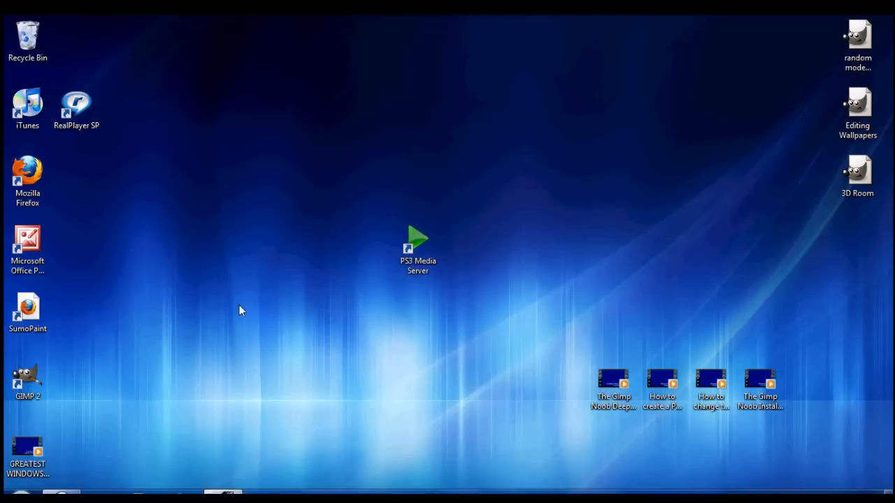
pyautogui.click(417, 245)
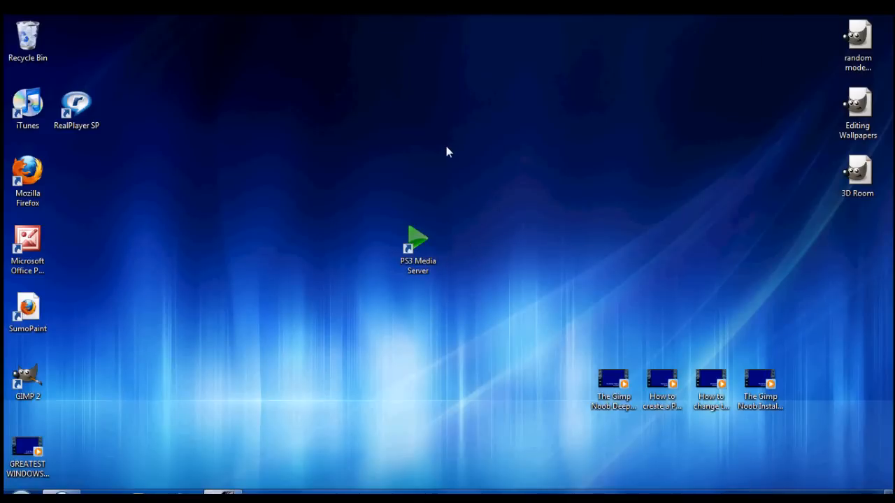
pyautogui.moveTo(473, 302)
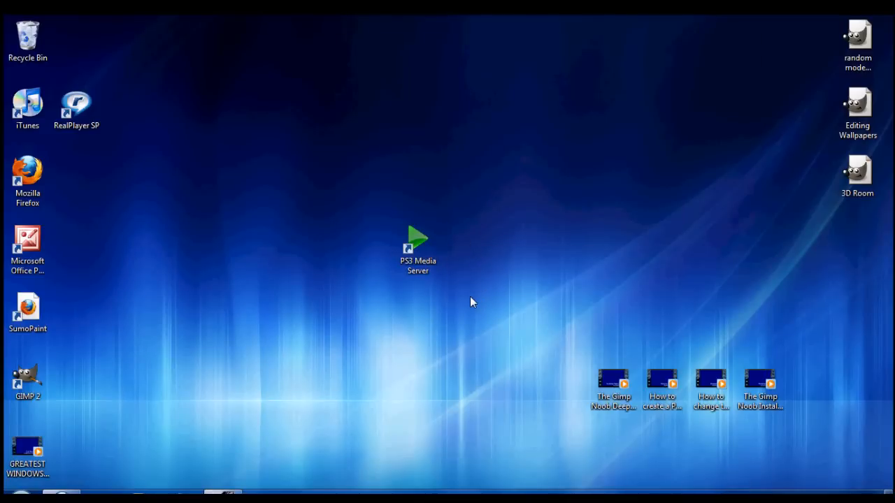
pyautogui.click(417, 245)
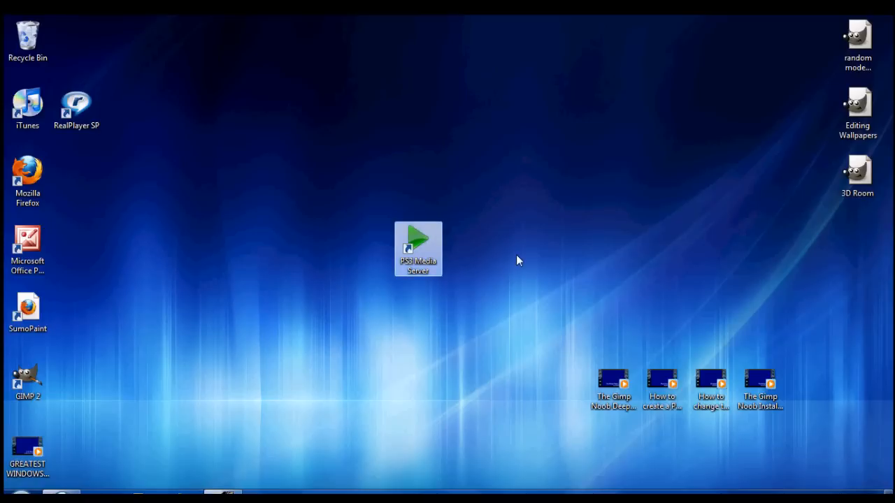
pyautogui.click(454, 294)
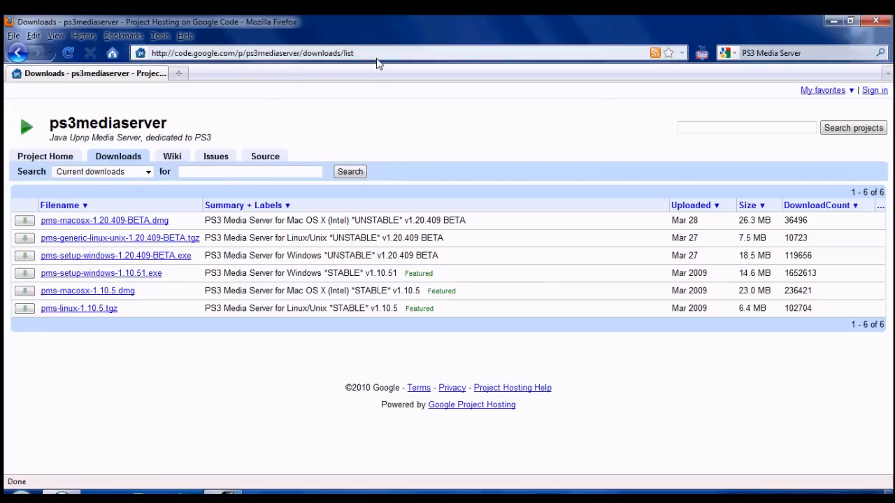
pyautogui.moveTo(403, 86)
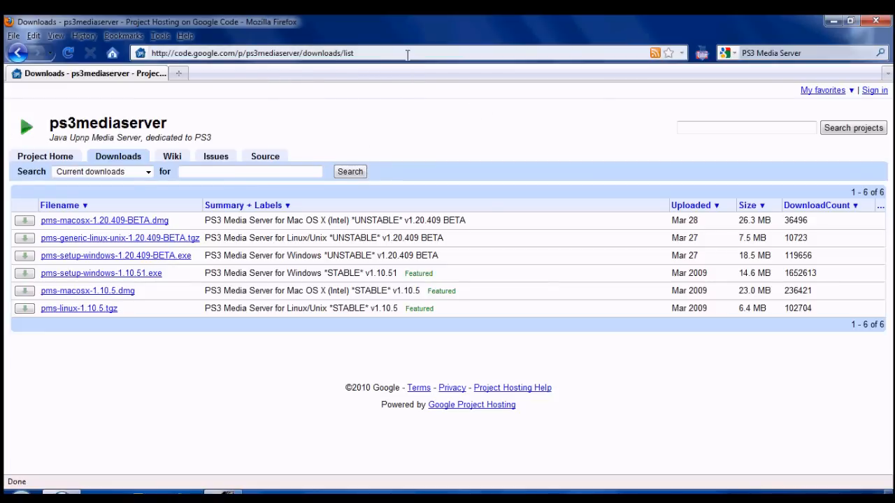
pyautogui.moveTo(260, 234)
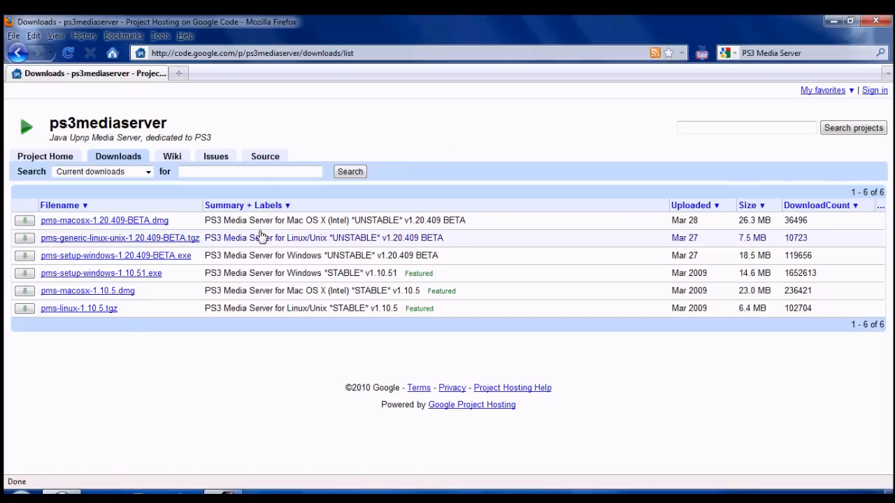
pyautogui.click(44, 157)
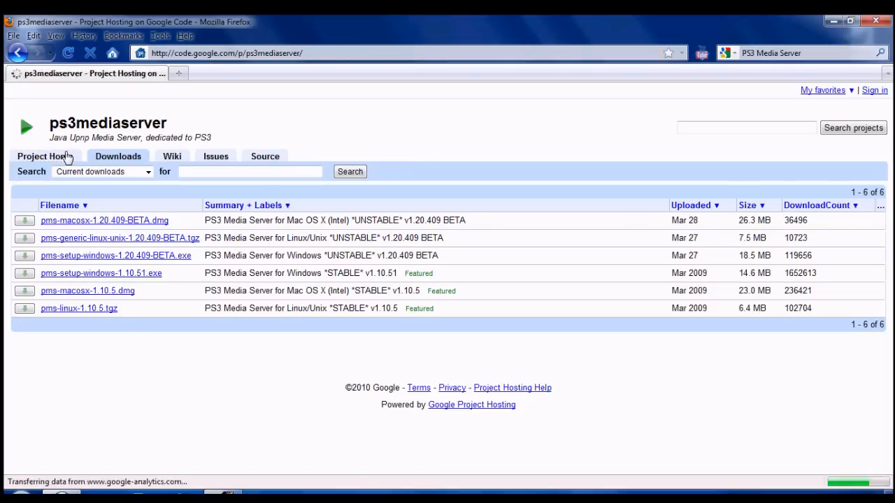
pyautogui.click(45, 156)
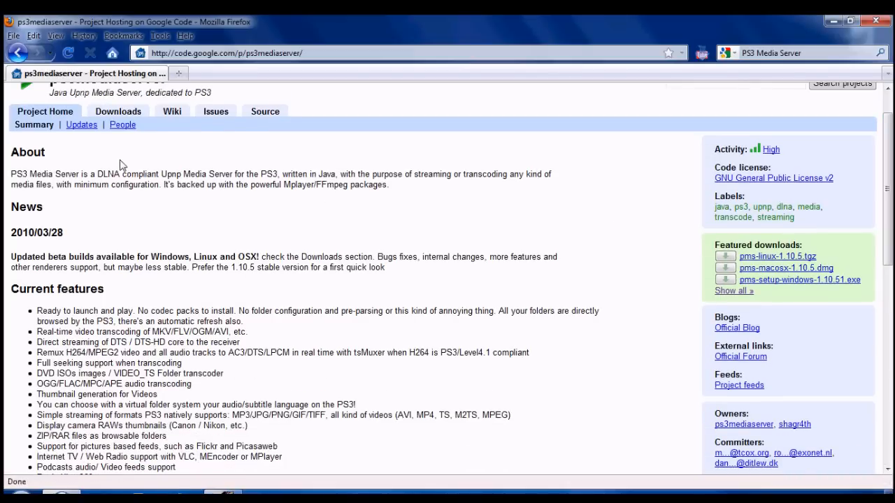
pyautogui.click(117, 112)
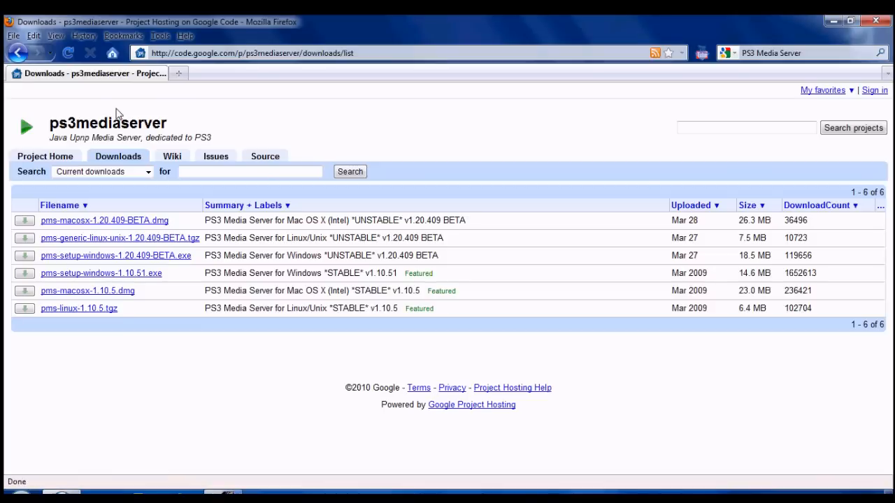
pyautogui.moveTo(235, 324)
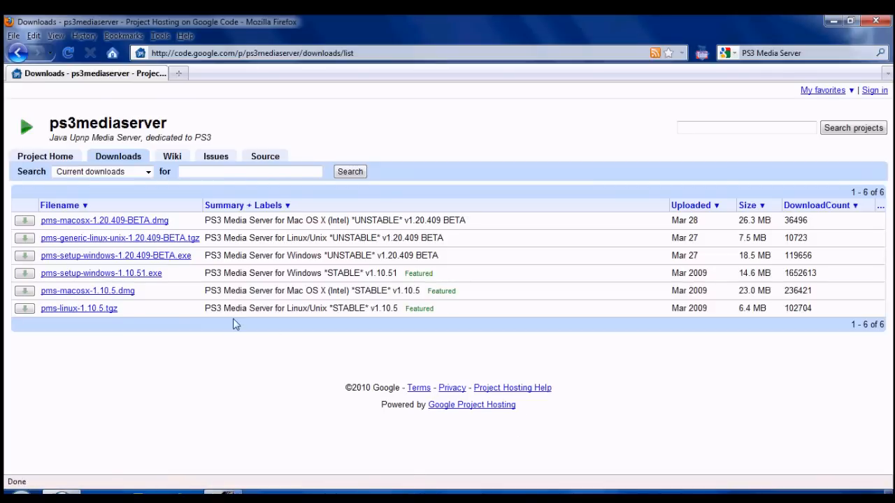
pyautogui.moveTo(528, 263)
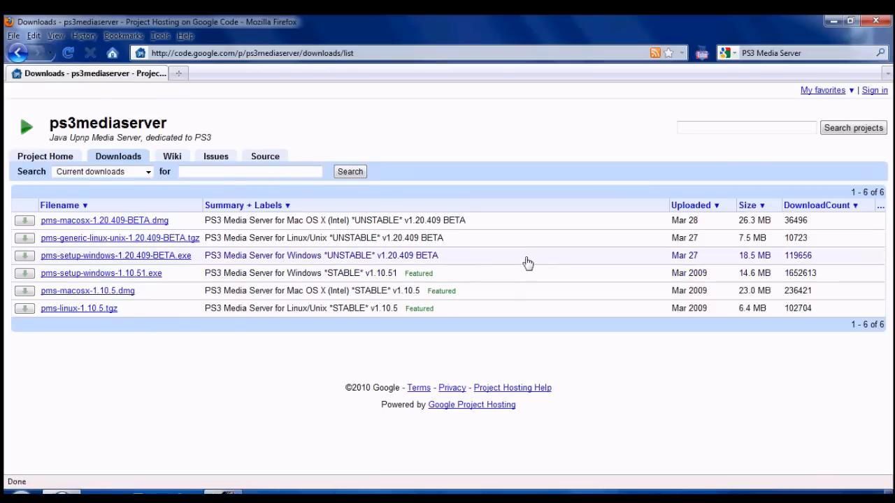
pyautogui.moveTo(216, 307)
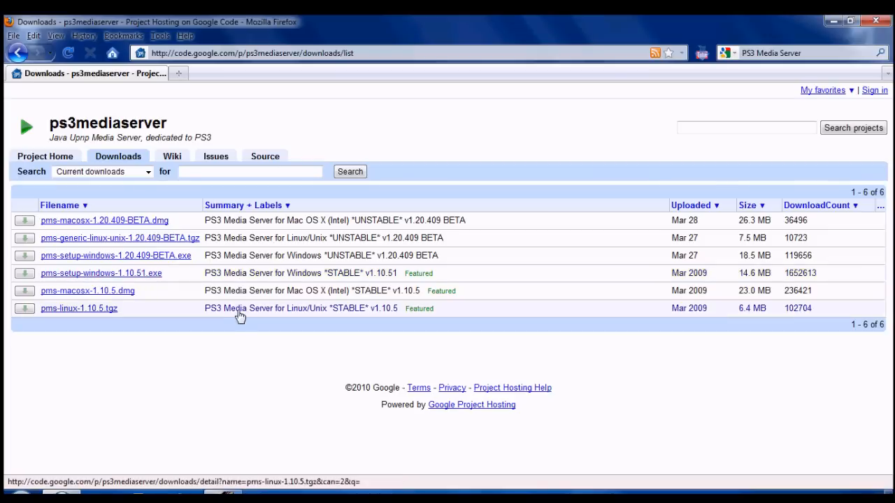
pyautogui.moveTo(189, 390)
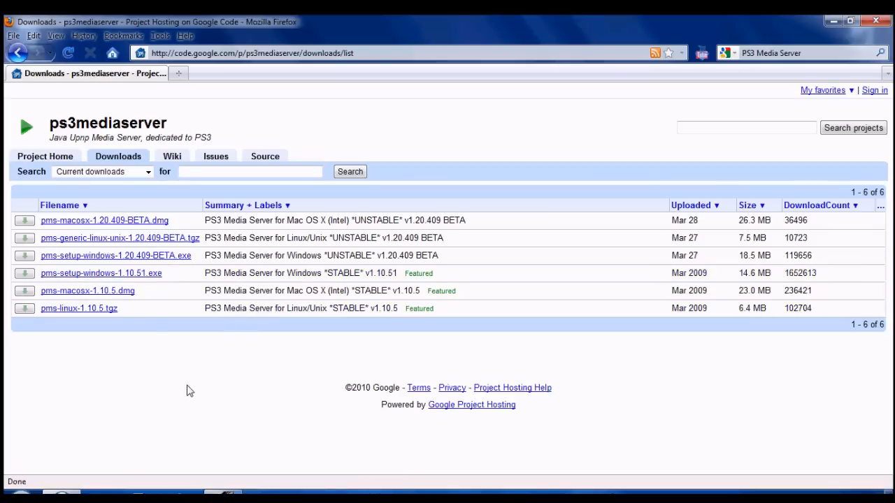
pyautogui.moveTo(747, 397)
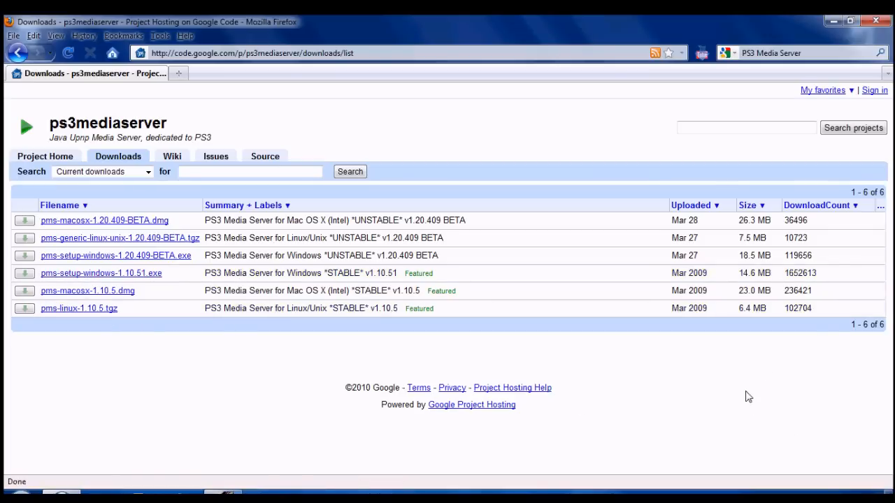
pyautogui.moveTo(799, 282)
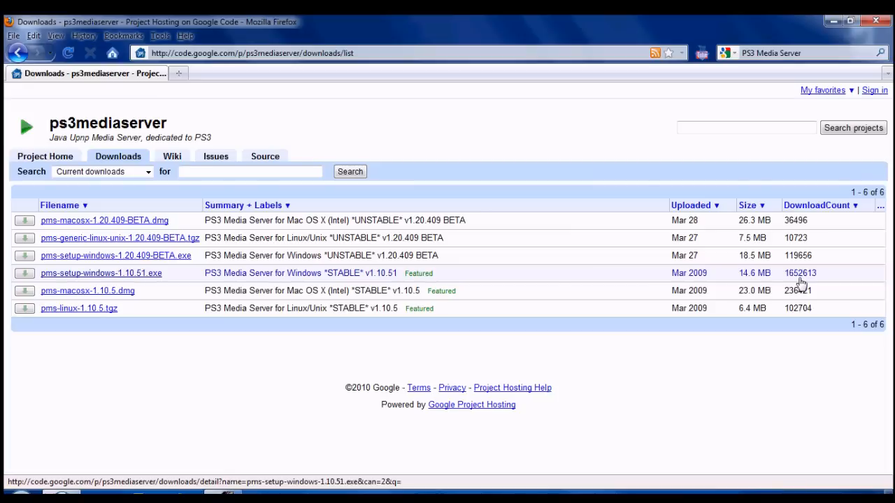
pyautogui.moveTo(821, 316)
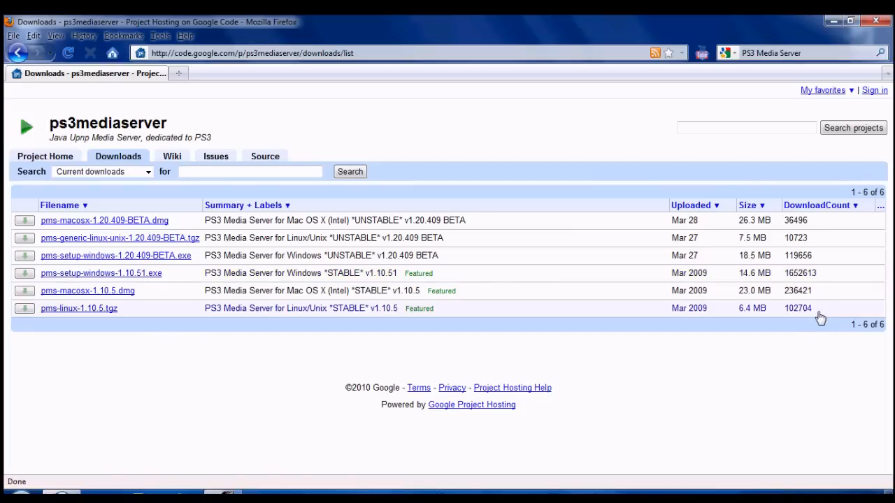
pyautogui.moveTo(764, 268)
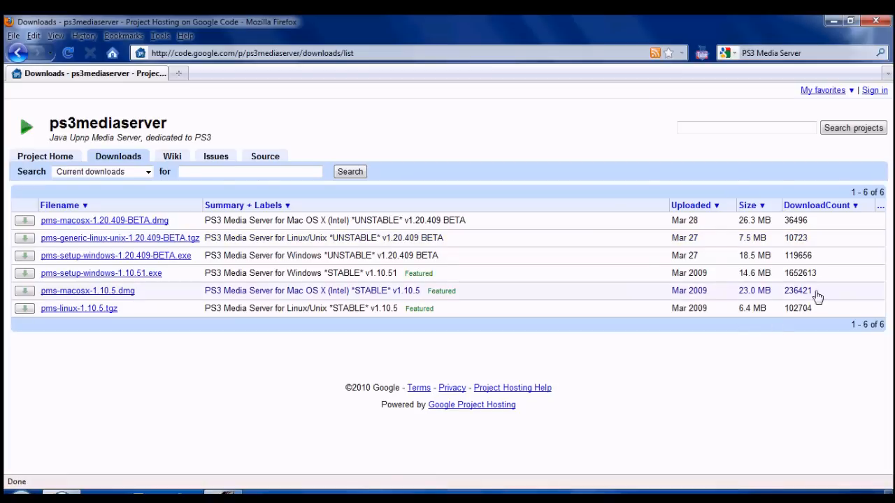
pyautogui.moveTo(57, 151)
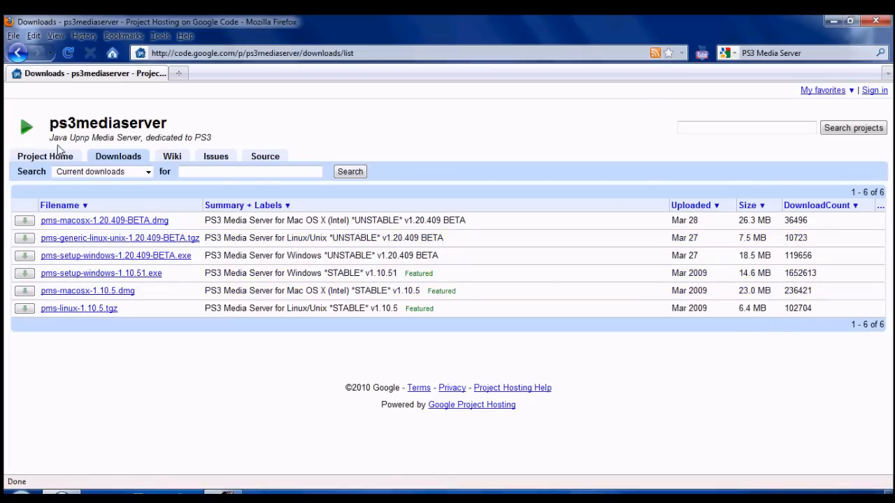
pyautogui.moveTo(145, 332)
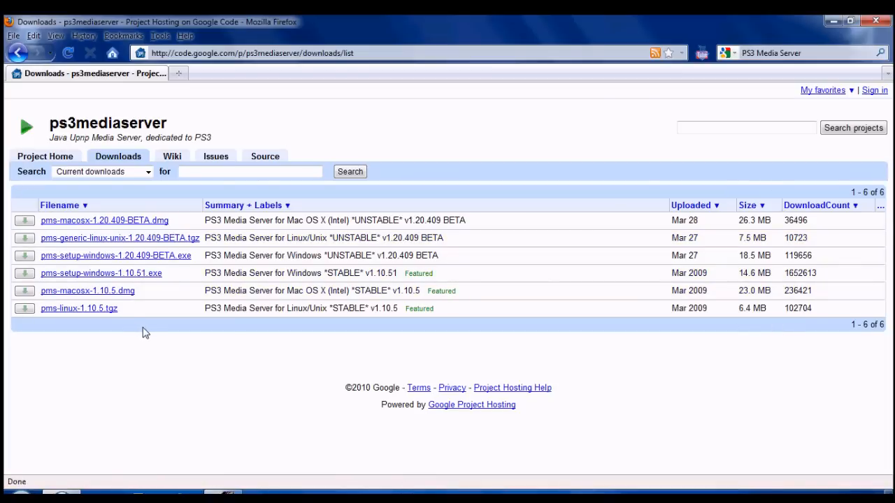
pyautogui.moveTo(180, 389)
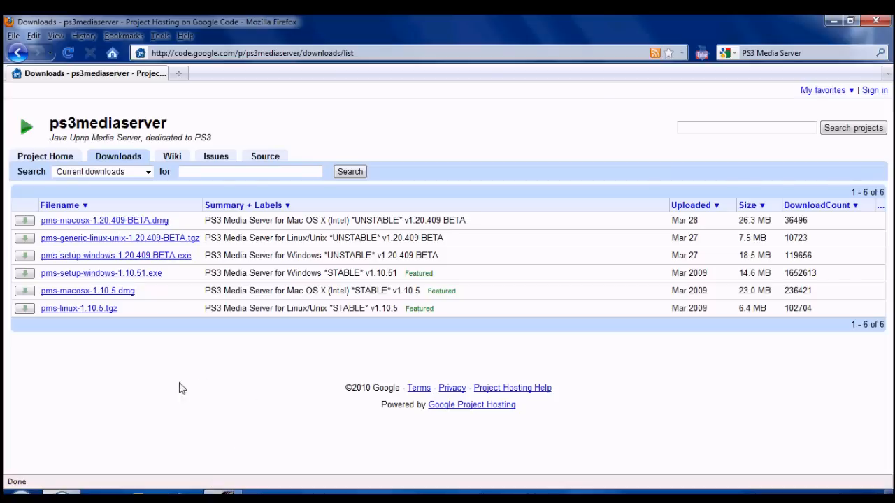
pyautogui.moveTo(355, 309)
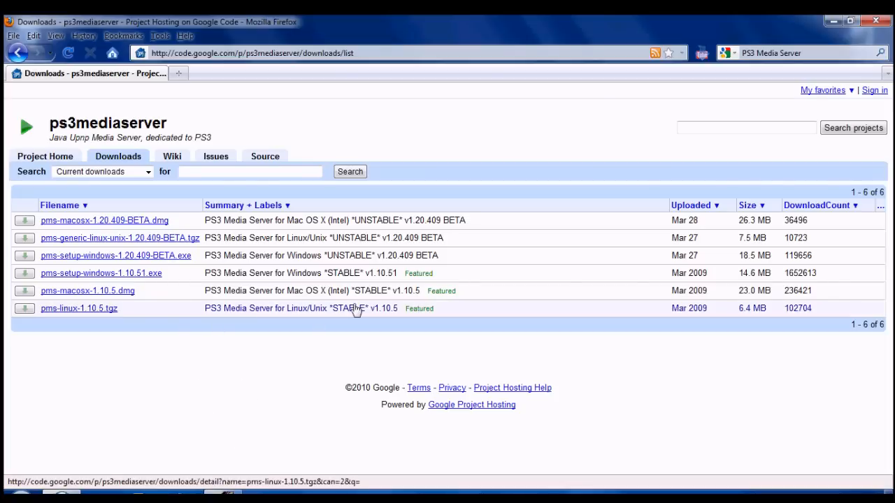
pyautogui.moveTo(288, 357)
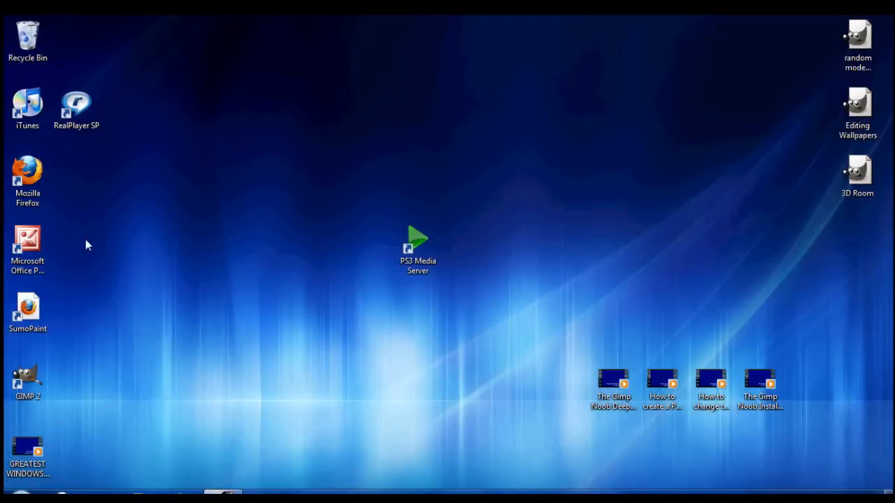
pyautogui.click(416, 241)
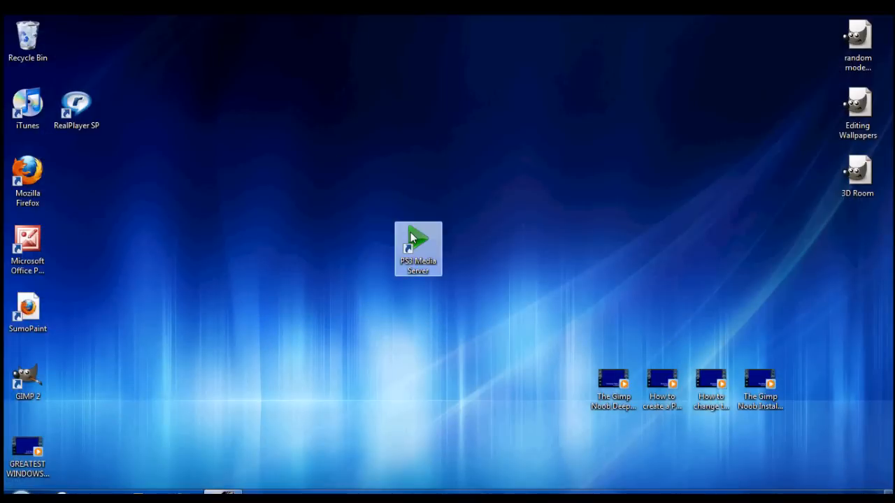
pyautogui.moveTo(467, 222)
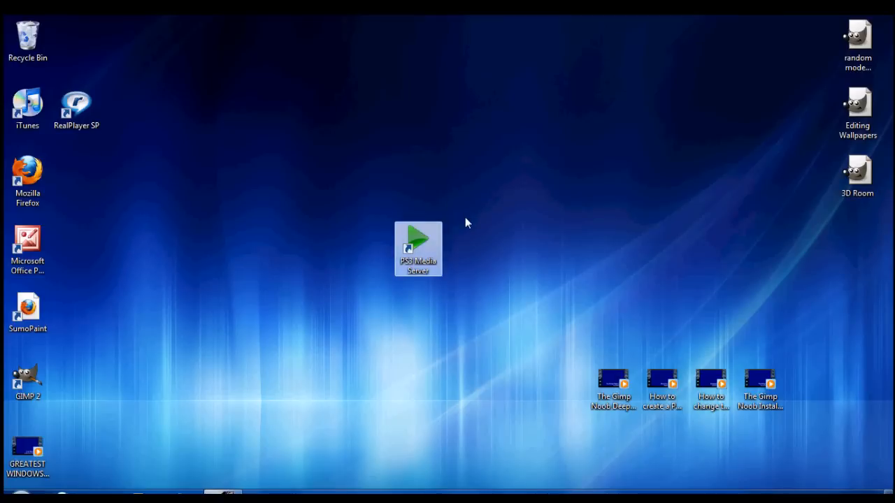
pyautogui.moveTo(481, 262)
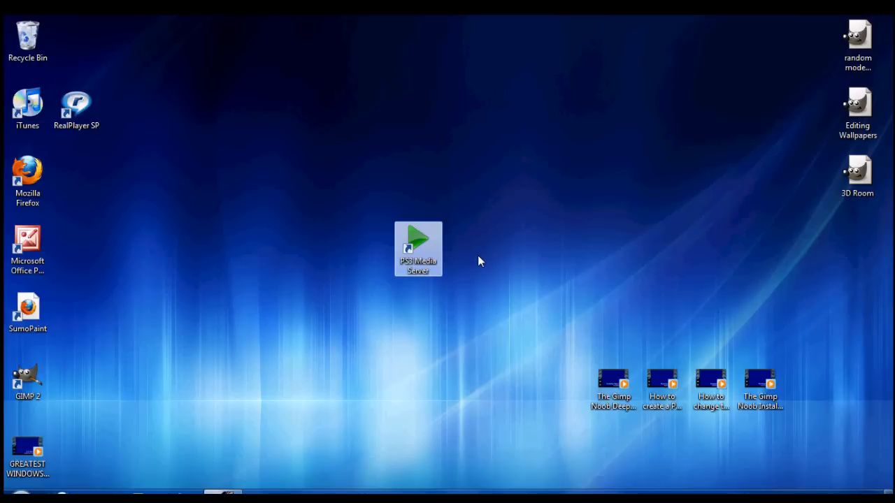
pyautogui.click(461, 267)
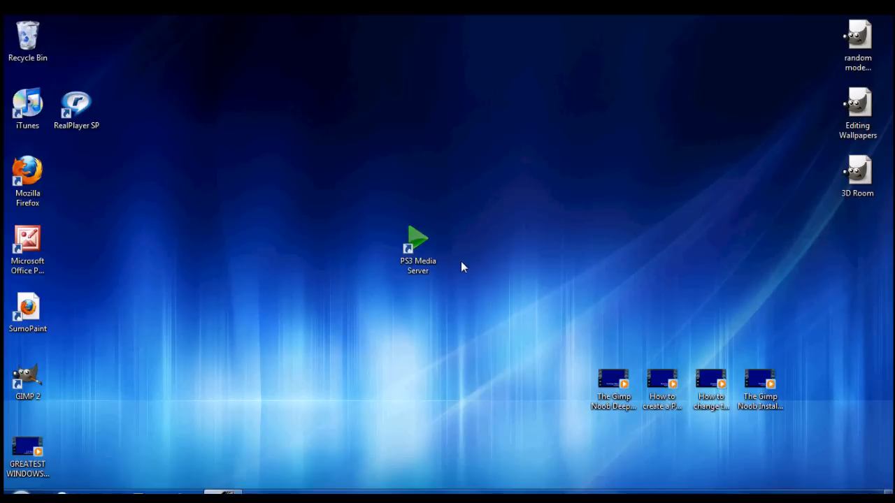
pyautogui.moveTo(448, 293)
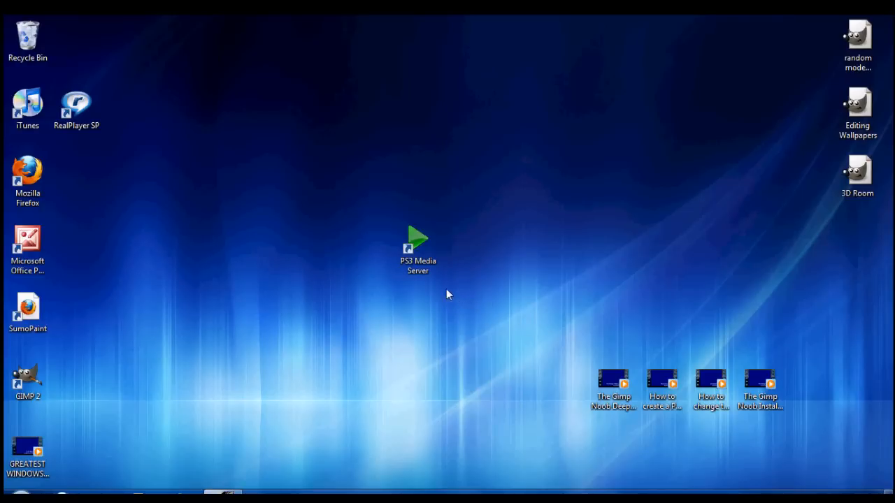
pyautogui.moveTo(224, 161)
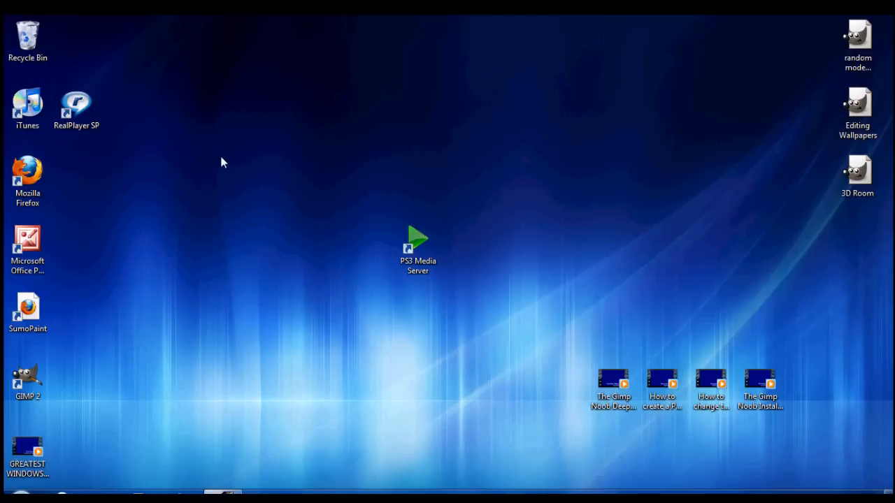
pyautogui.moveTo(426, 404)
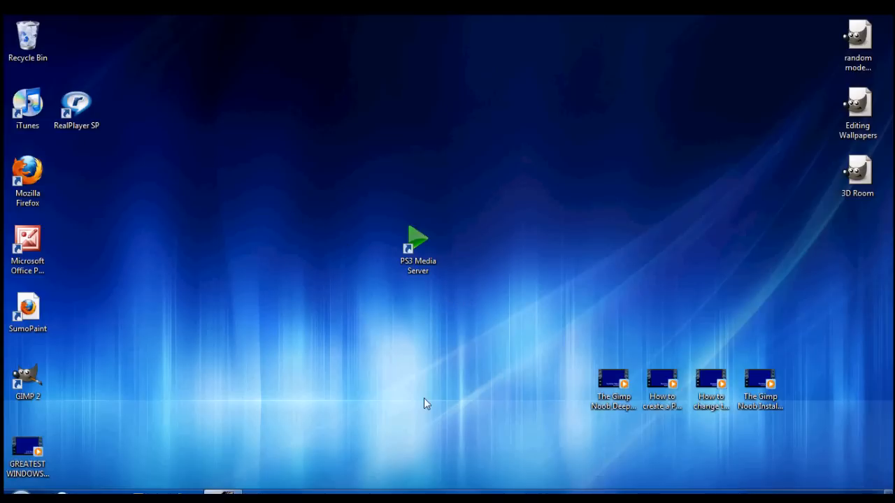
pyautogui.moveTo(460, 372)
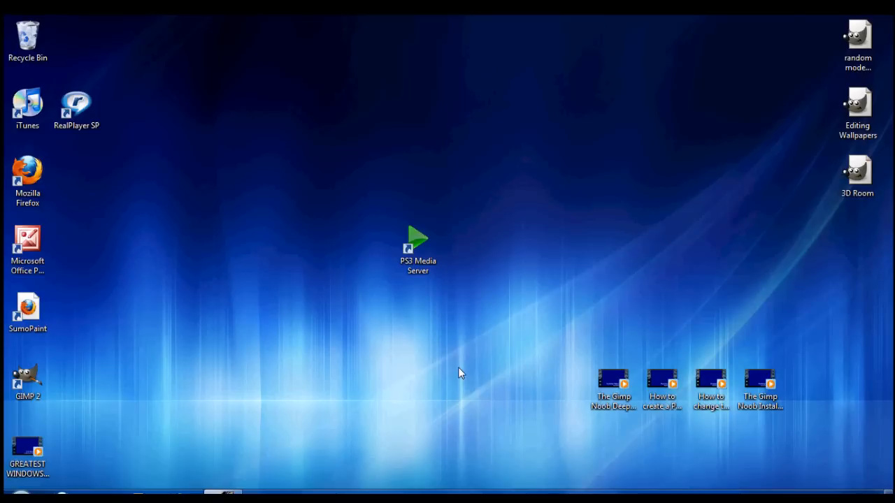
pyautogui.moveTo(340, 365)
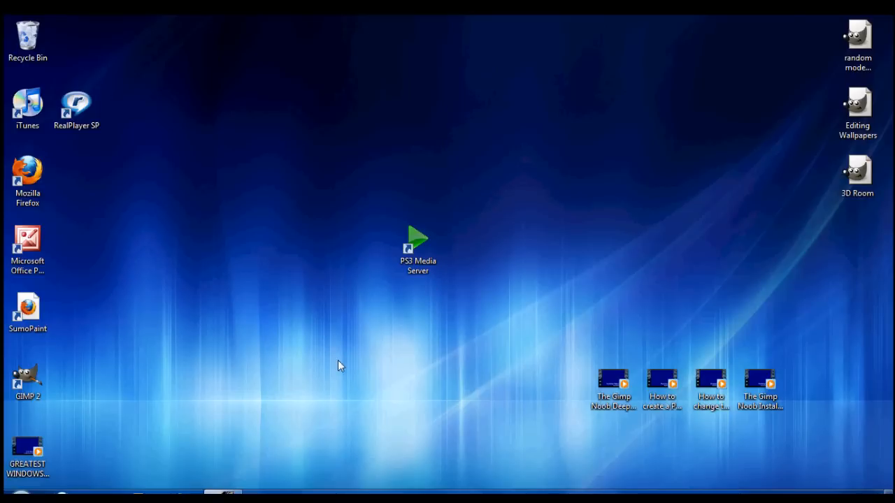